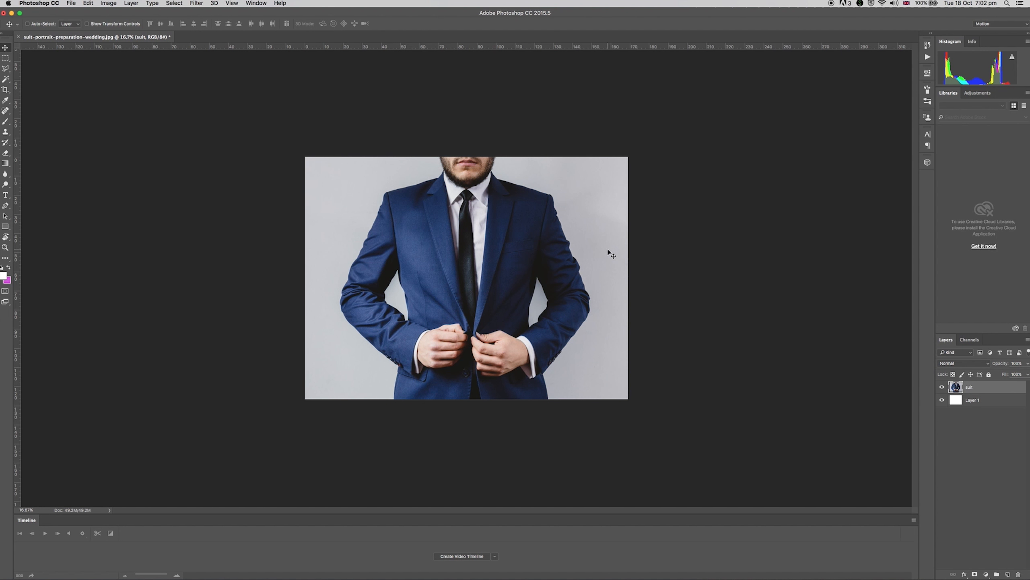
pyautogui.moveTo(572, 230)
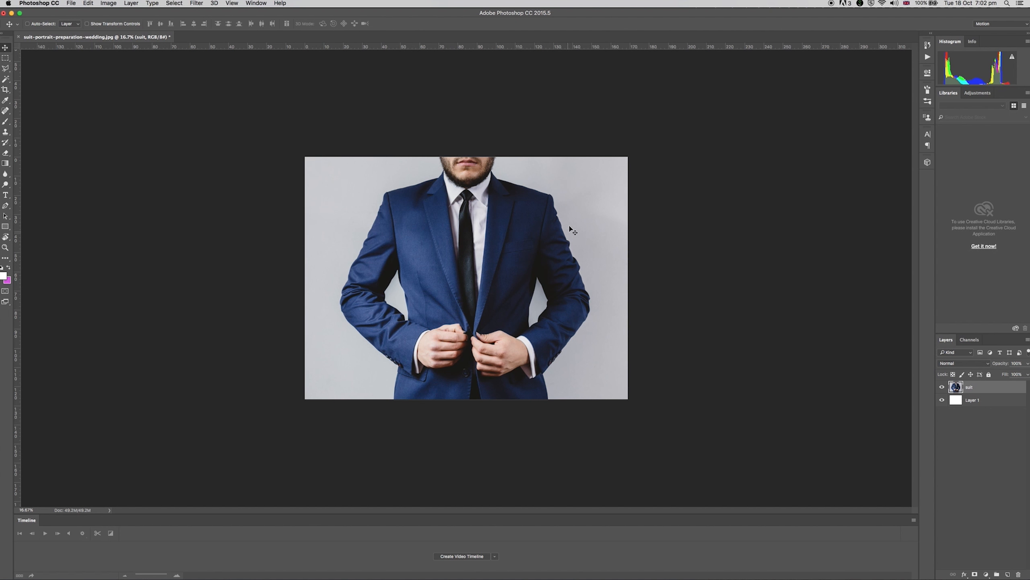
# Make the Magic Wand the active tool for colour-based selection
pyautogui.click(5, 78)
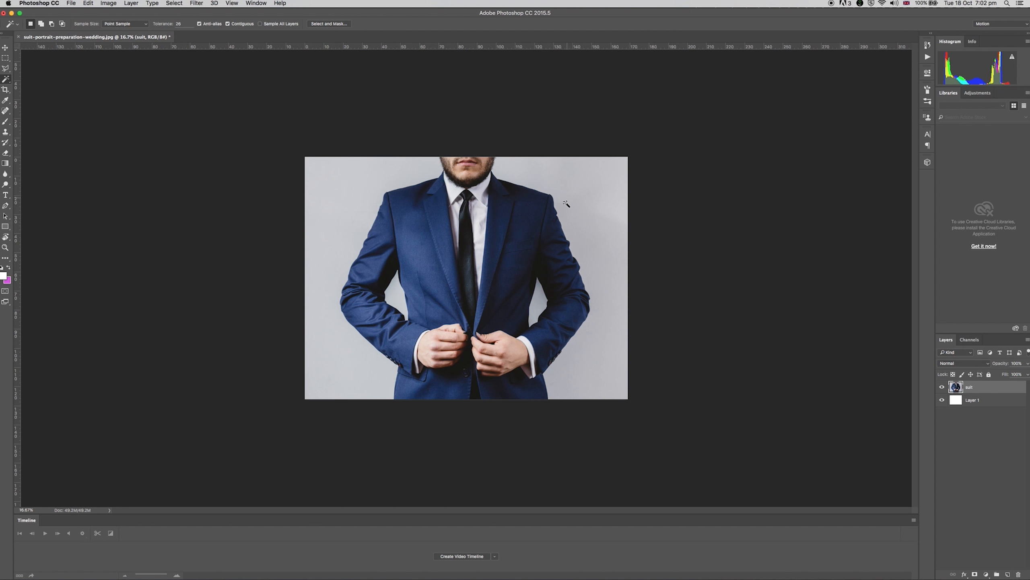
pyautogui.moveTo(334, 245)
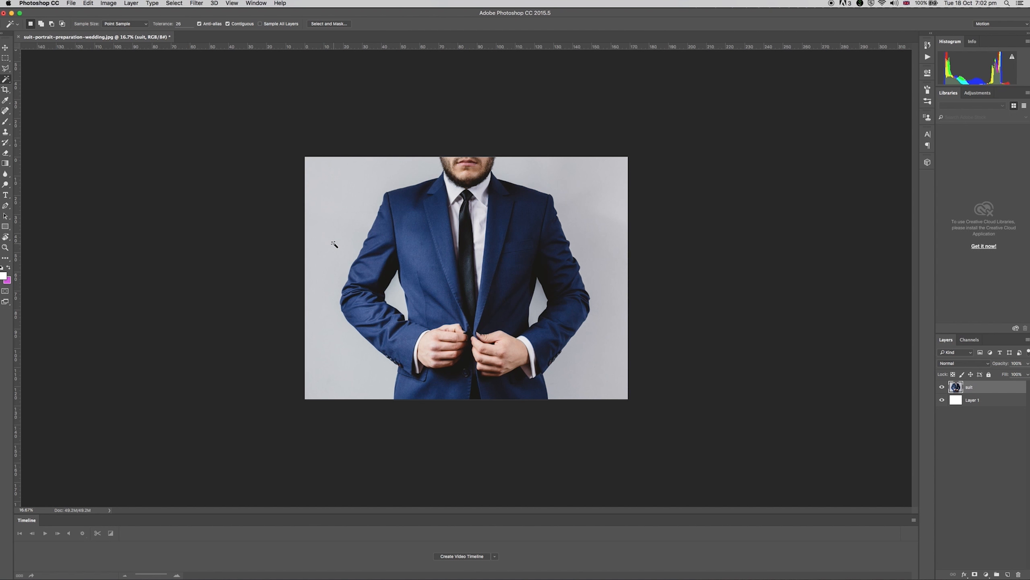
# With tolerance 44, select the grey background, then clear the selection and set tolerance 16
pyautogui.click(335, 243)
pyautogui.write('44')
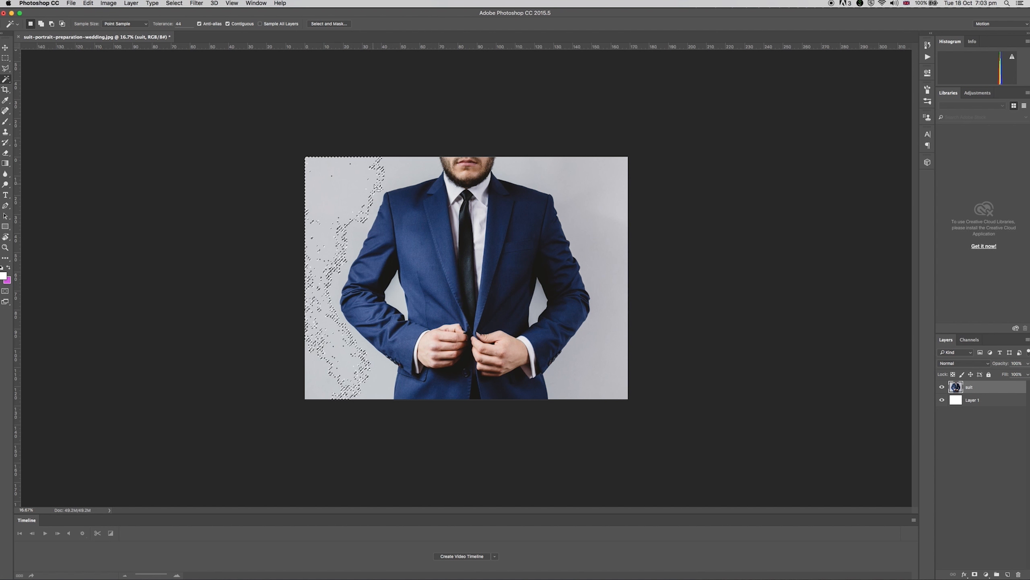
pyautogui.click(348, 197)
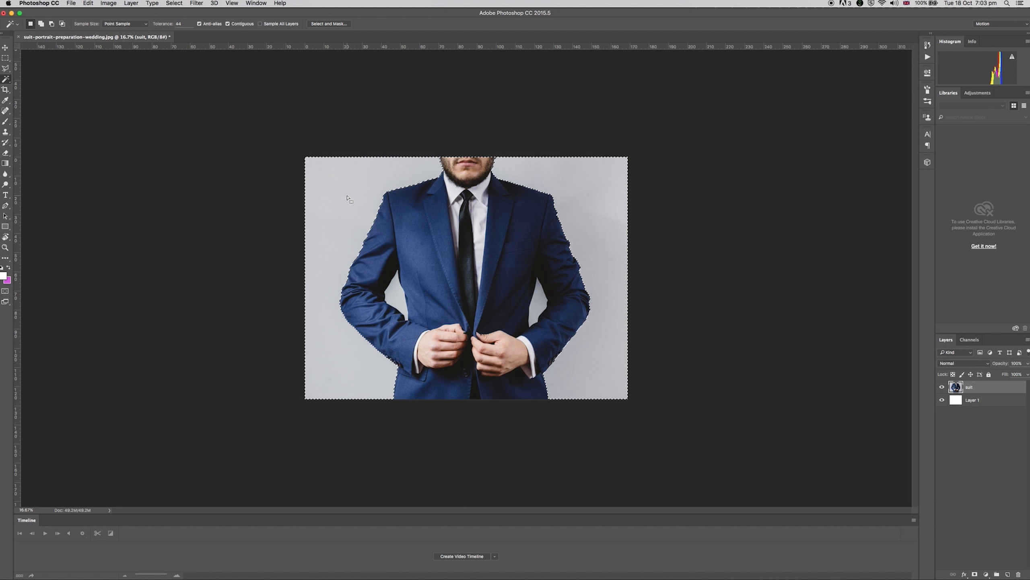
pyautogui.click(565, 198)
pyautogui.write('10')
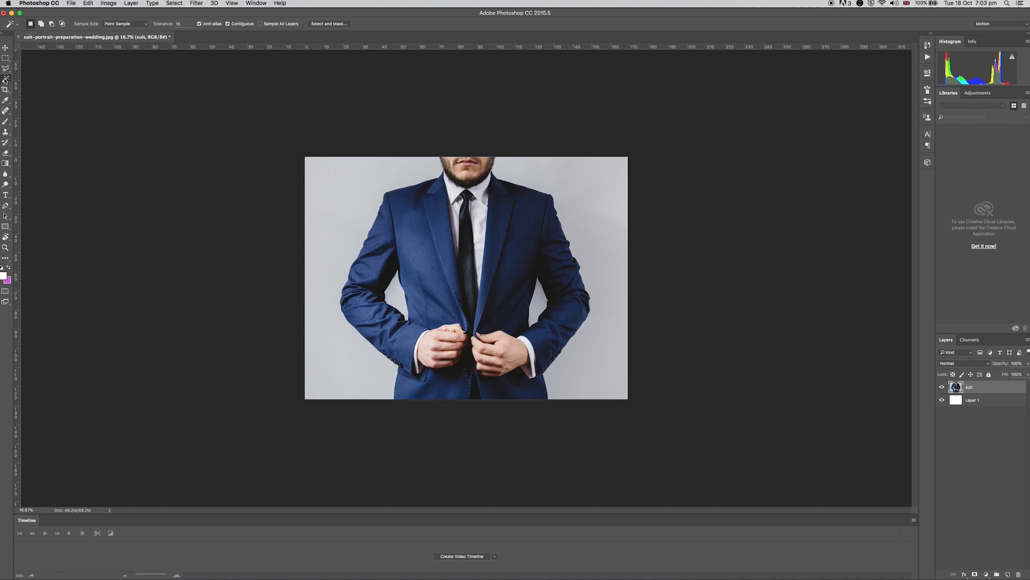
# Magic Wand the left sleeve, then grow the selection to Similar suit colours
pyautogui.click(5, 80)
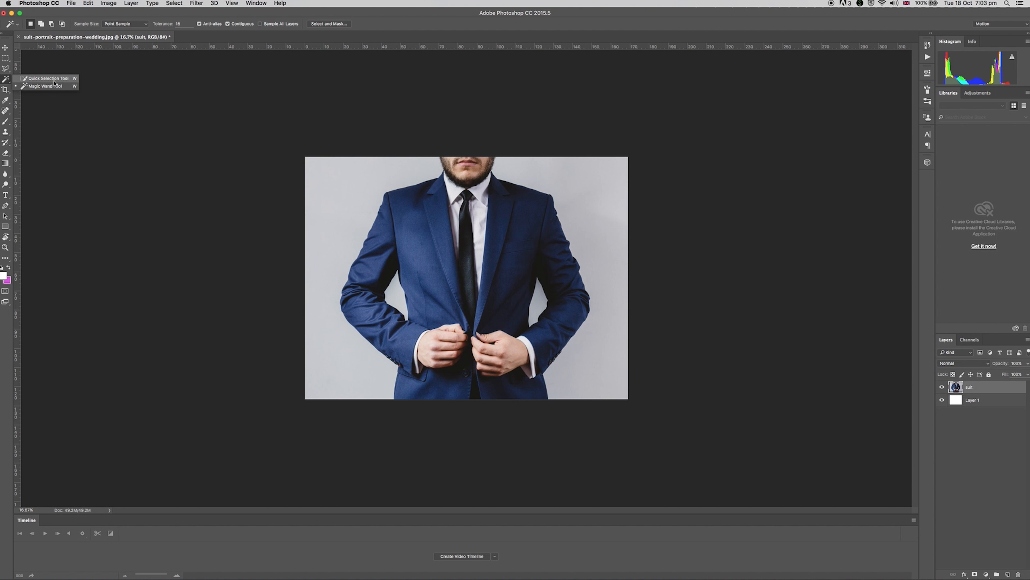
pyautogui.click(46, 78)
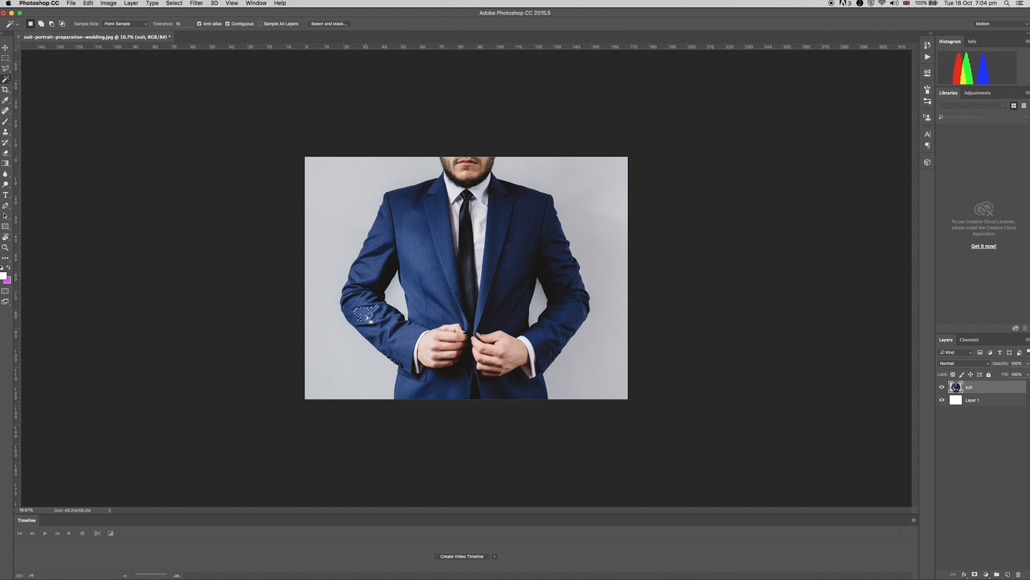
pyautogui.rightClick(368, 315)
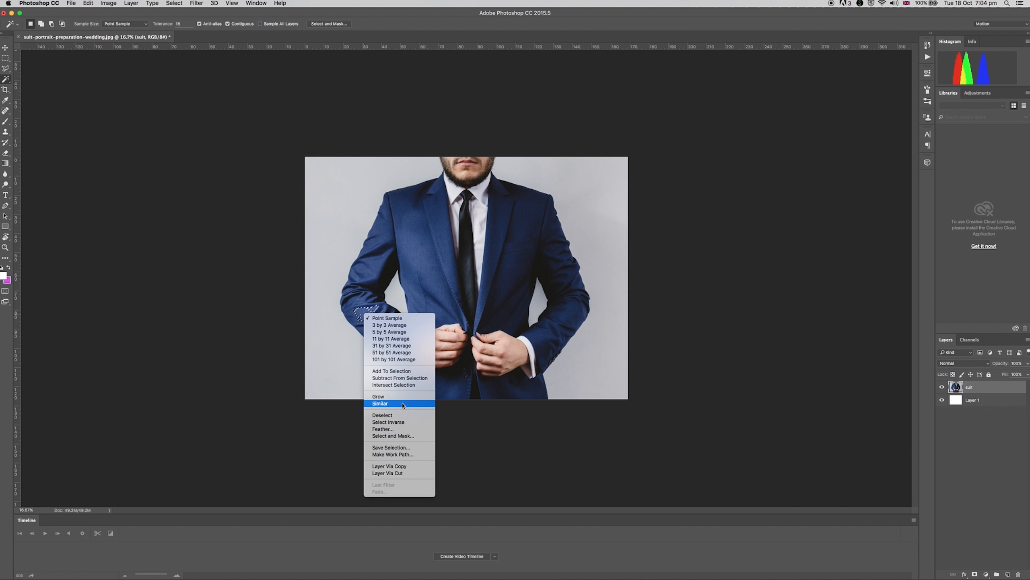
pyautogui.click(380, 403)
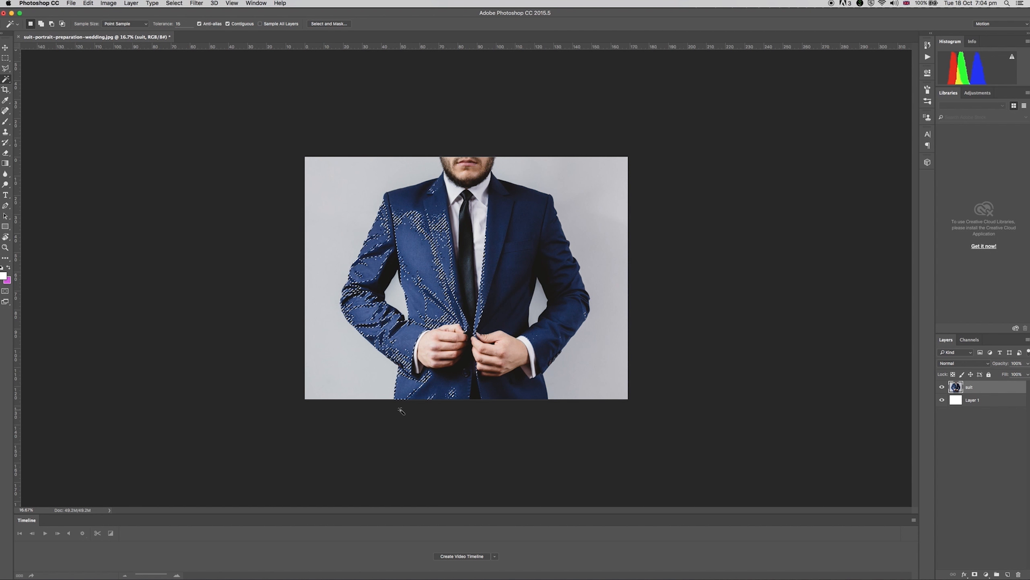